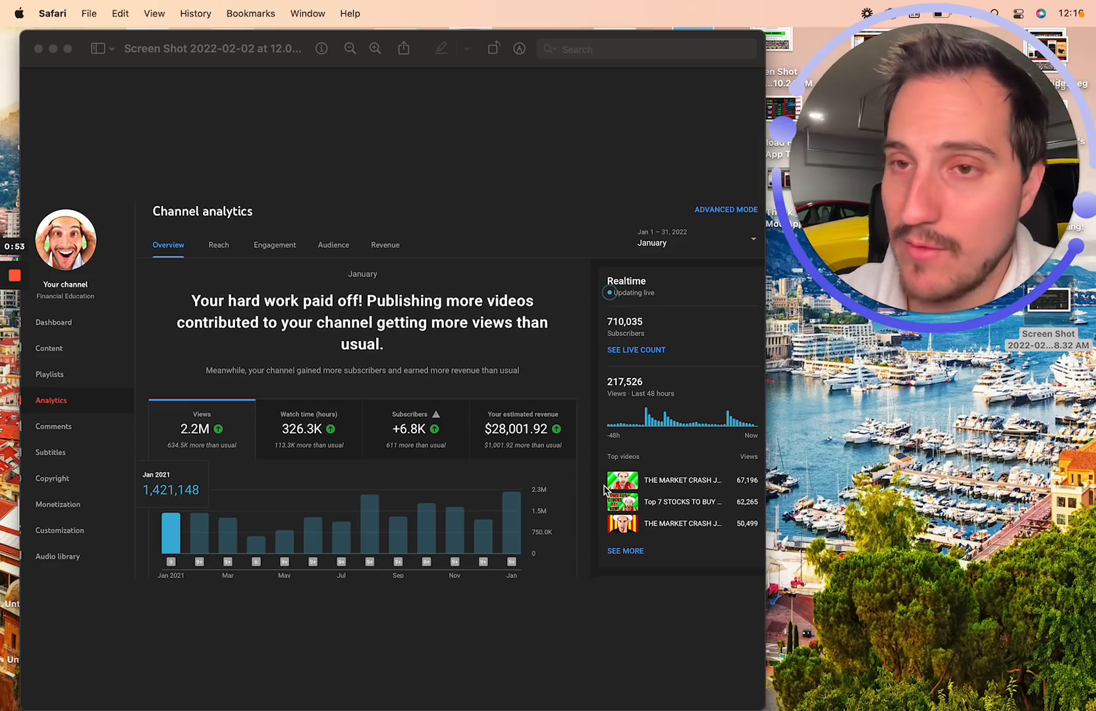
mouse_move(443, 439)
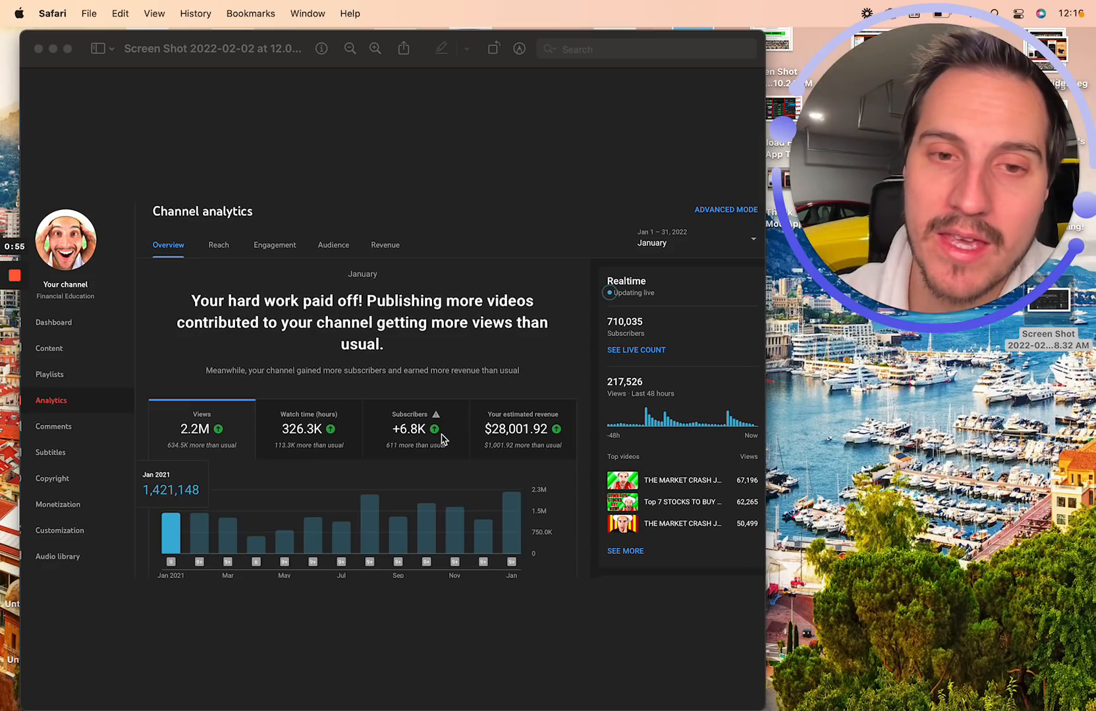
mouse_move(477, 468)
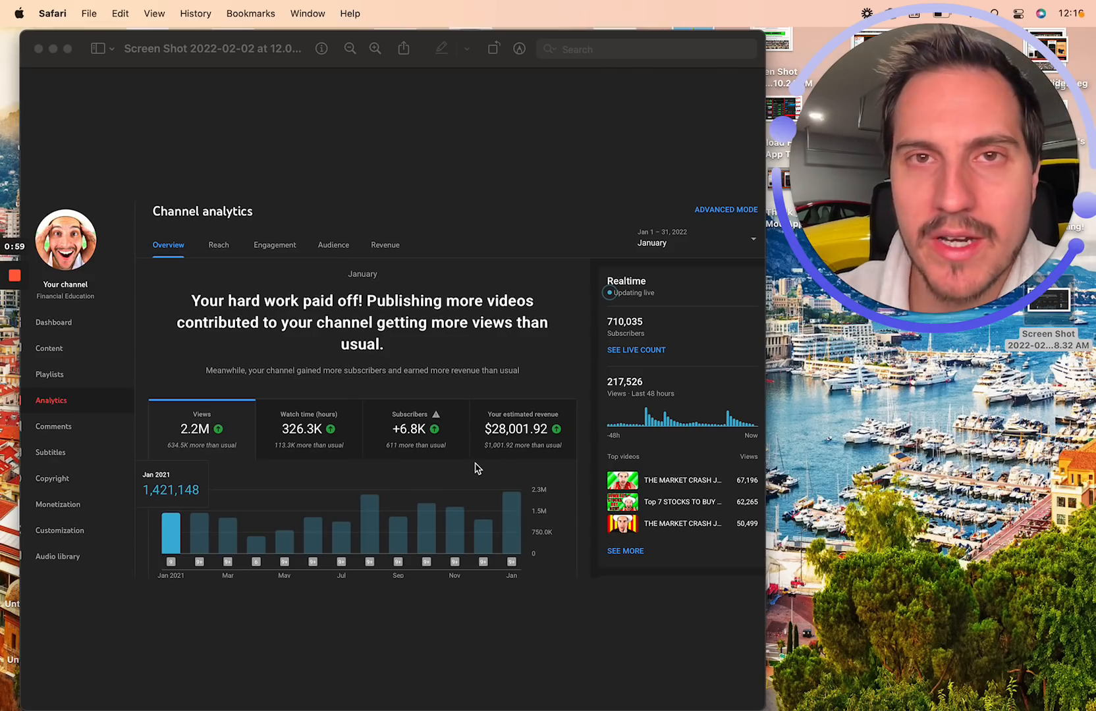
mouse_move(558, 502)
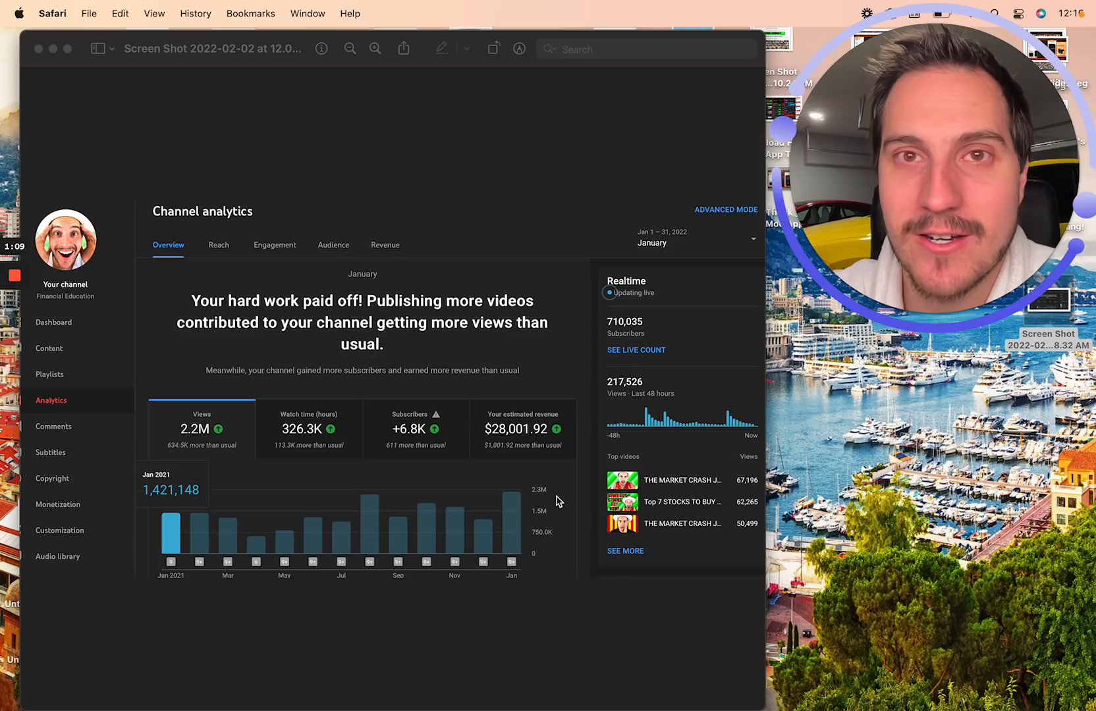
mouse_move(172, 502)
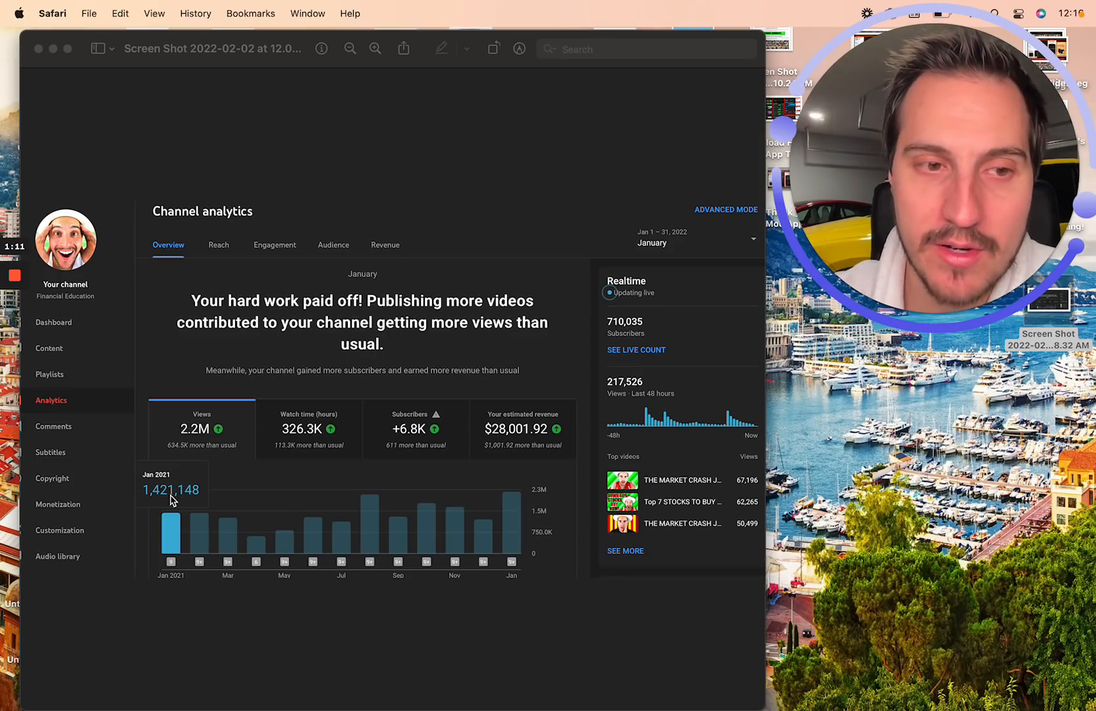